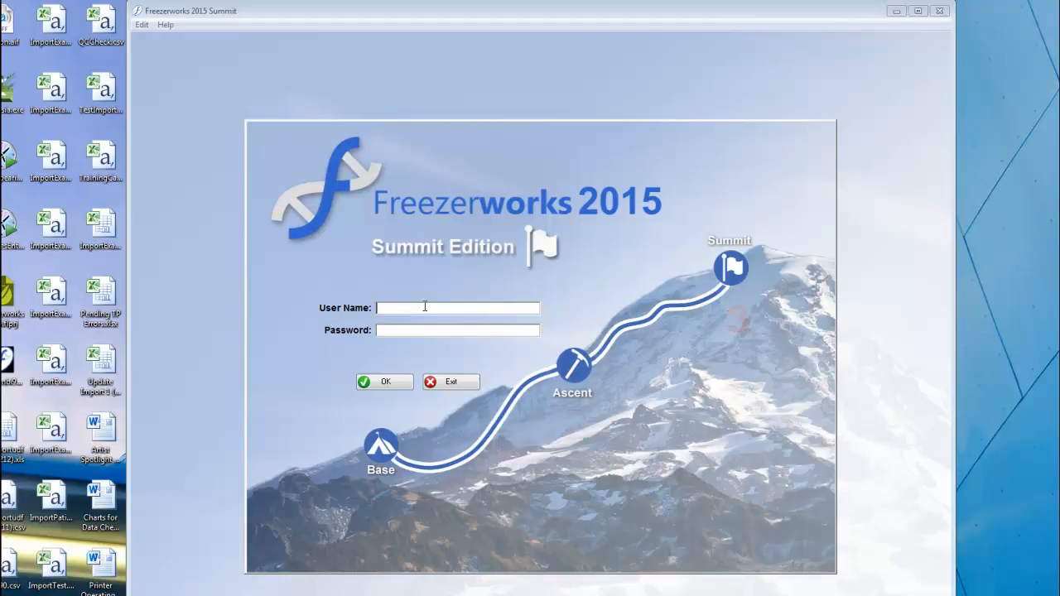
Enter 'admin' as the user name on the sign-in screen
{"action": "type", "text": "admin"}
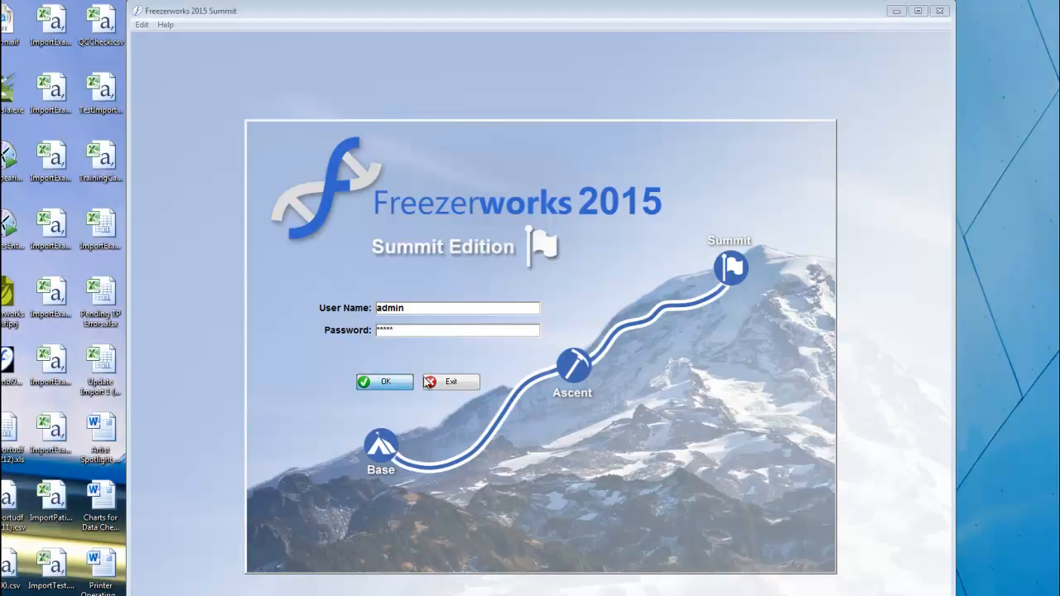
Sign in as admin and show the List View Tips over the empty Samples list
{"action": "left_click", "coordinate": [385, 382]}
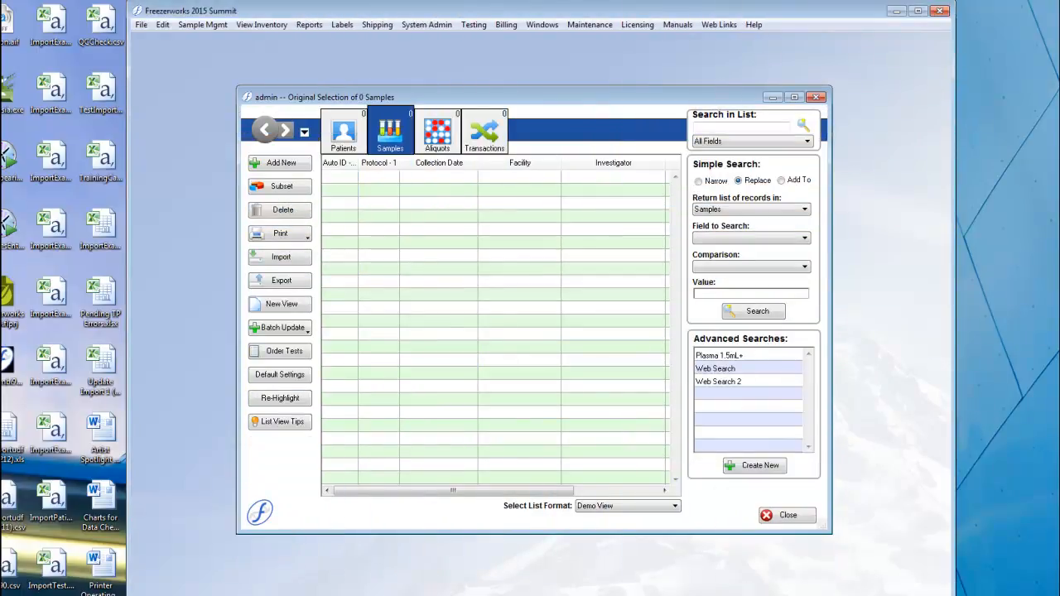
{"action": "mouse_move", "coordinate": [511, 229]}
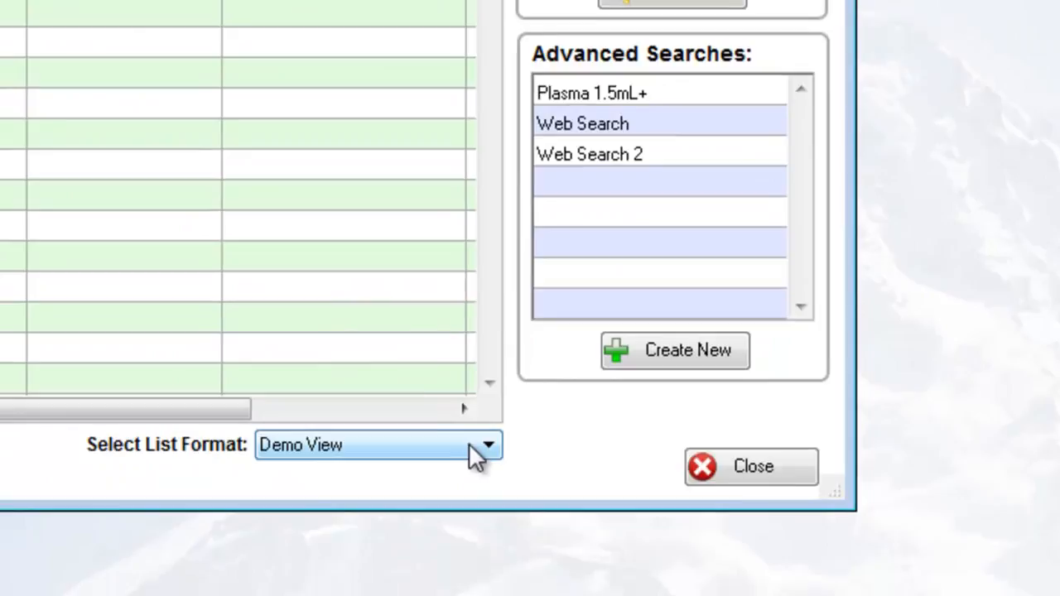
{"action": "left_click", "coordinate": [487, 444]}
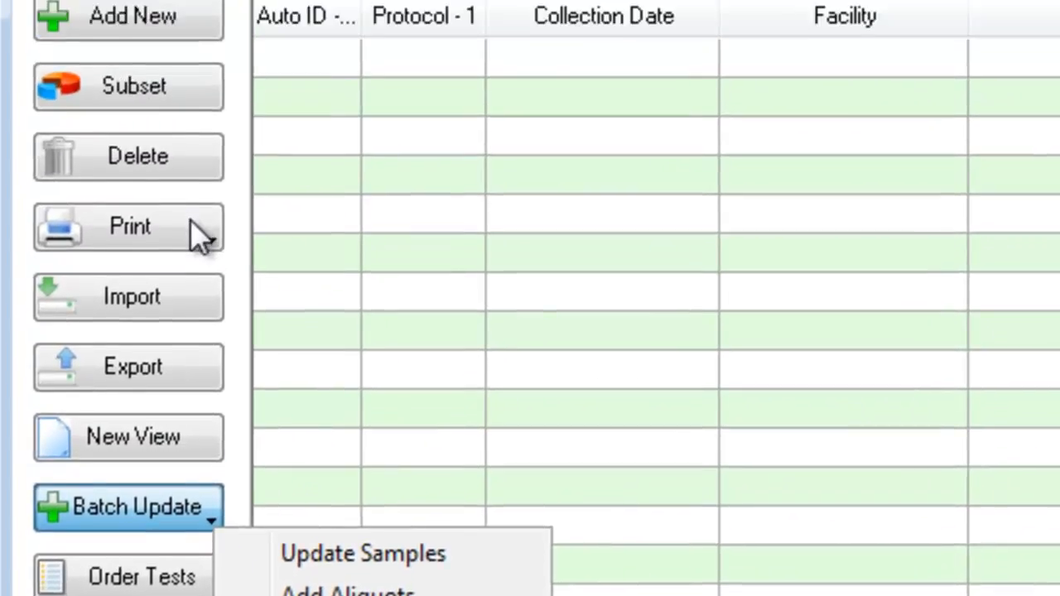
{"action": "left_click", "coordinate": [129, 227]}
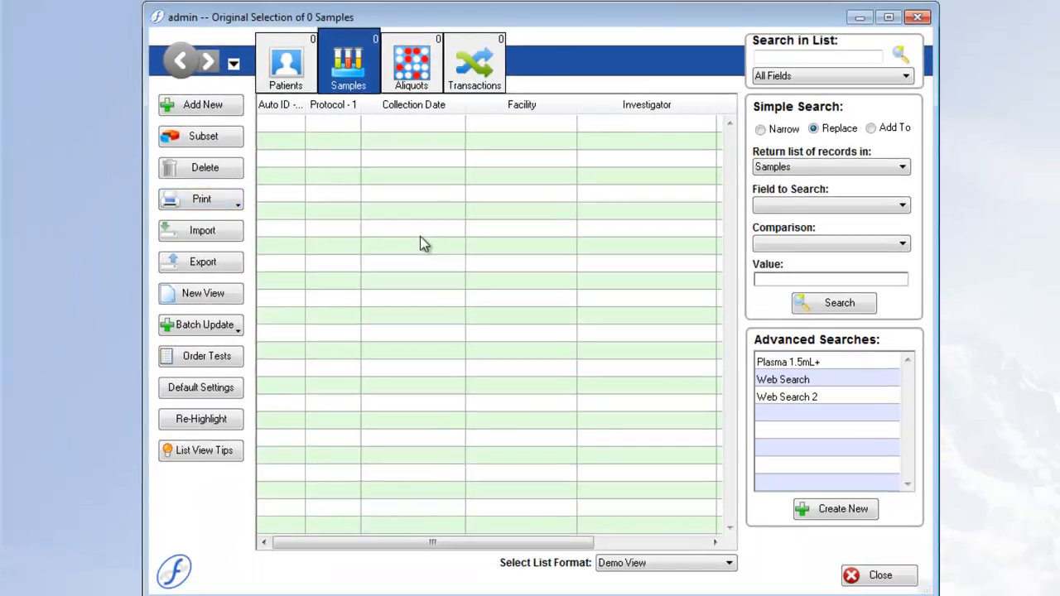
{"action": "left_click", "coordinate": [203, 451]}
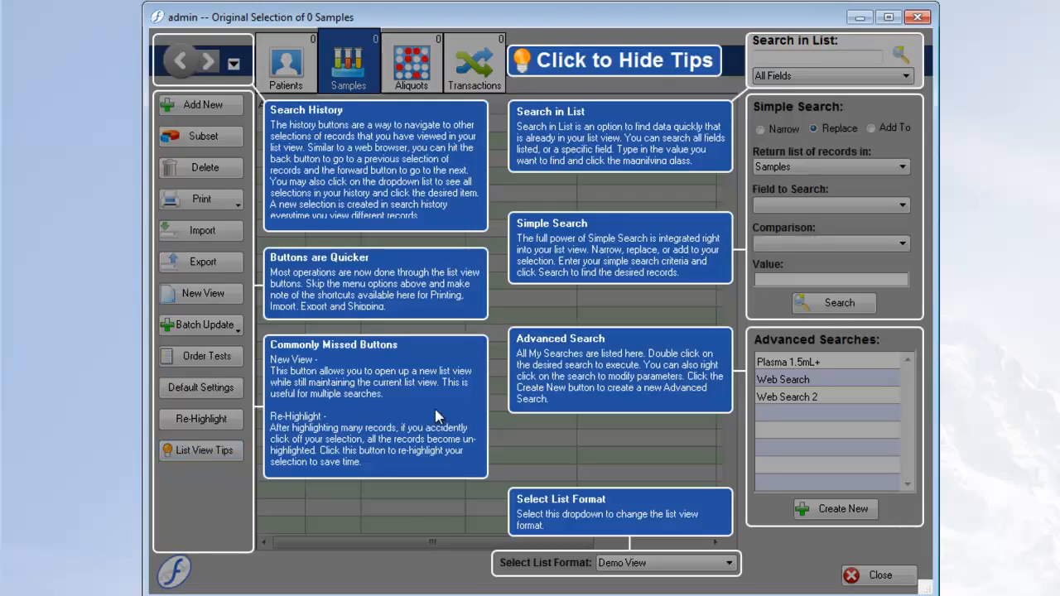
Hide the tips overlay to reveal the empty Samples list
{"action": "left_click", "coordinate": [623, 60]}
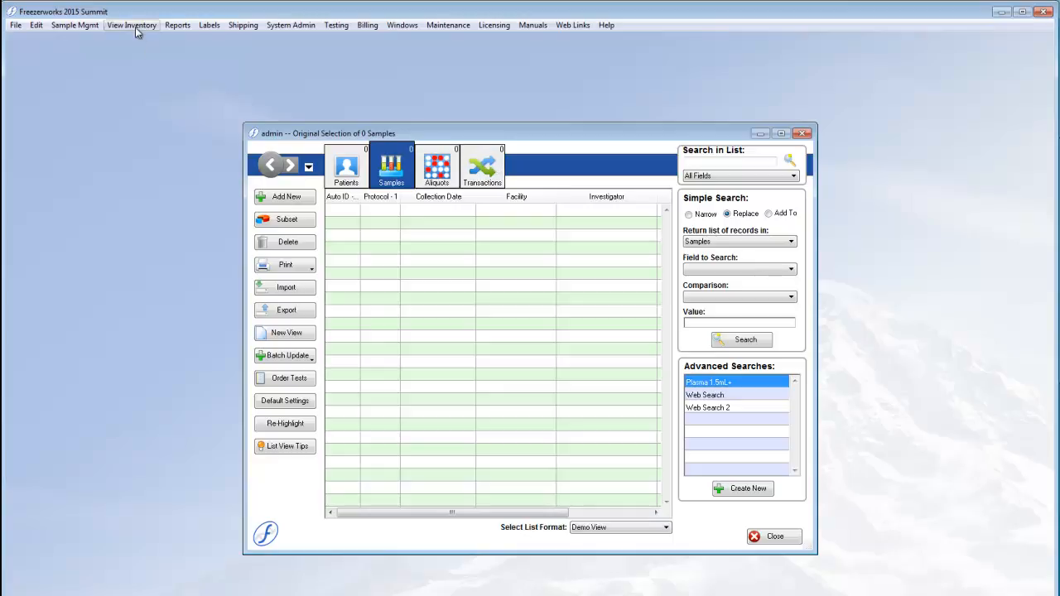
{"action": "left_click", "coordinate": [132, 25]}
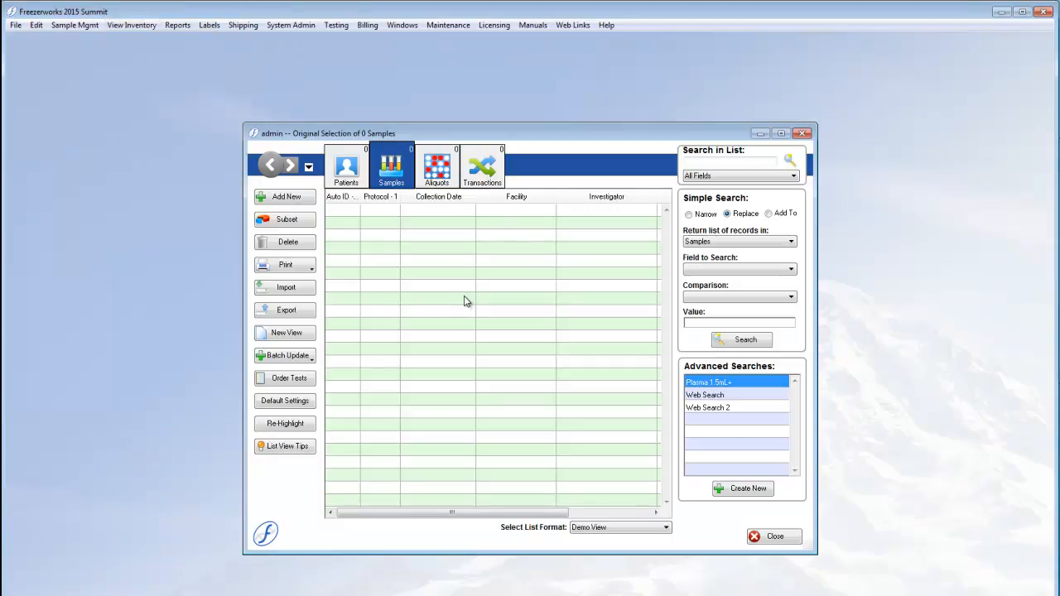
{"action": "mouse_move", "coordinate": [756, 414]}
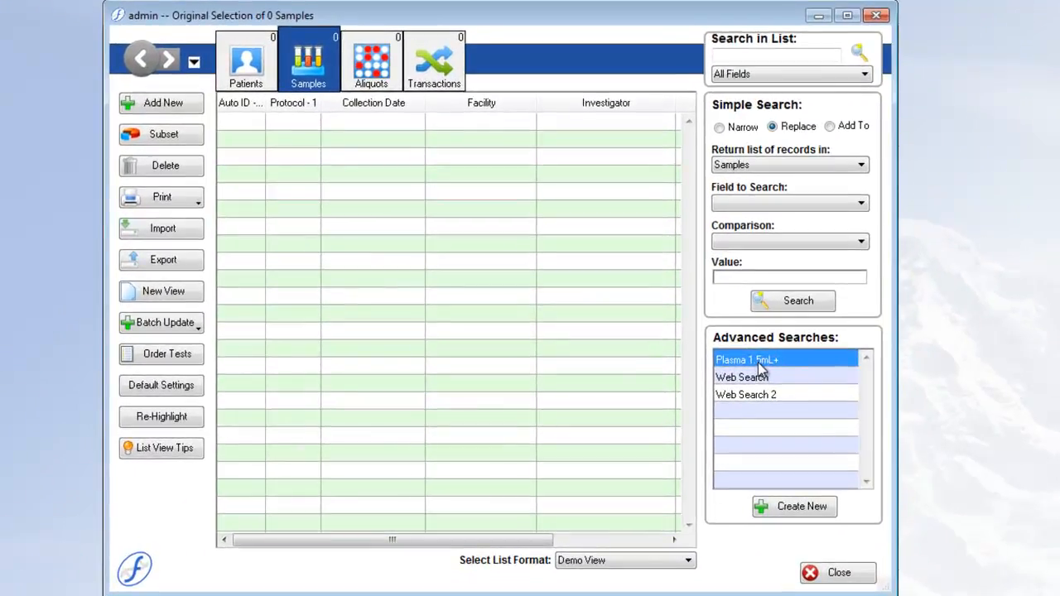
{"action": "left_click", "coordinate": [371, 60]}
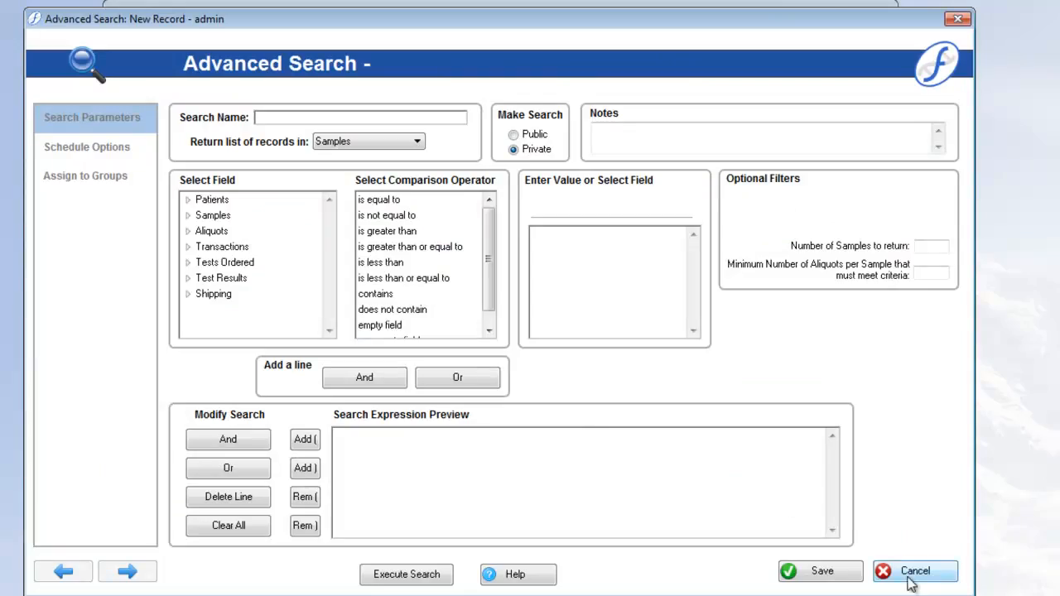
{"action": "left_click", "coordinate": [914, 570]}
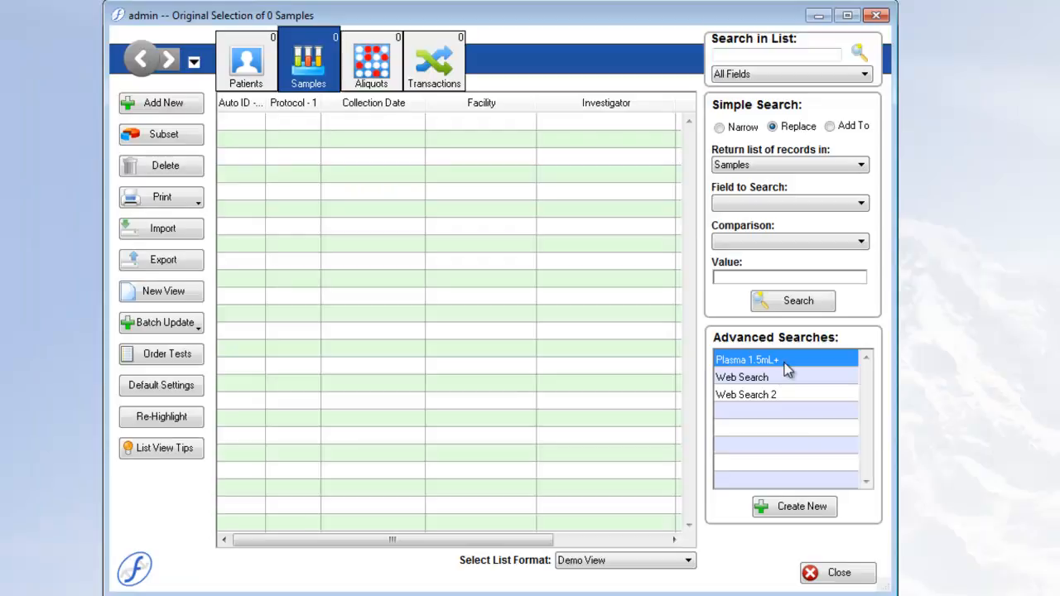
{"action": "mouse_move", "coordinate": [792, 377]}
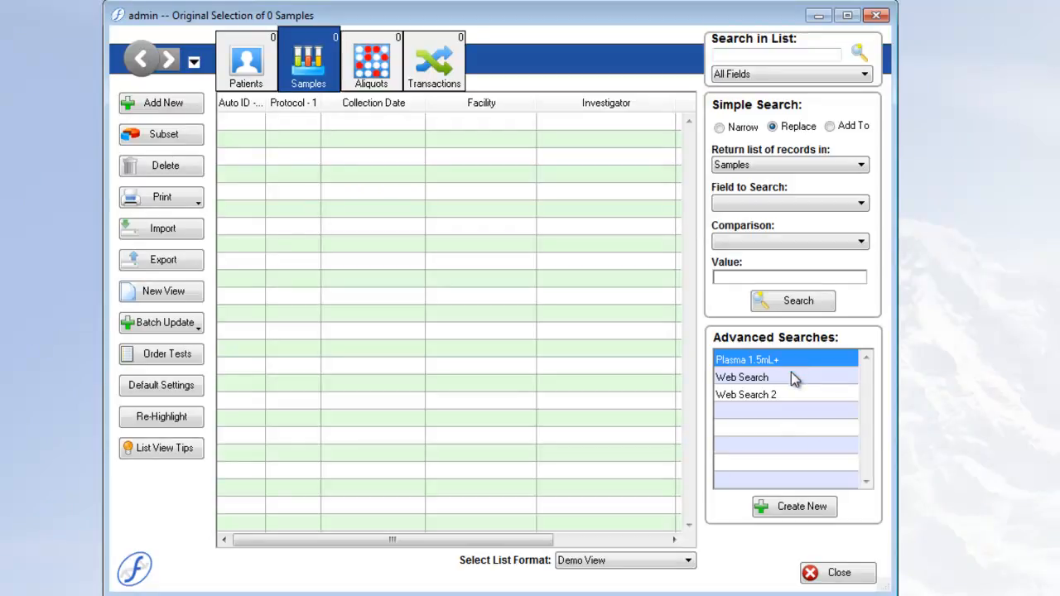
{"action": "right_click", "coordinate": [747, 359]}
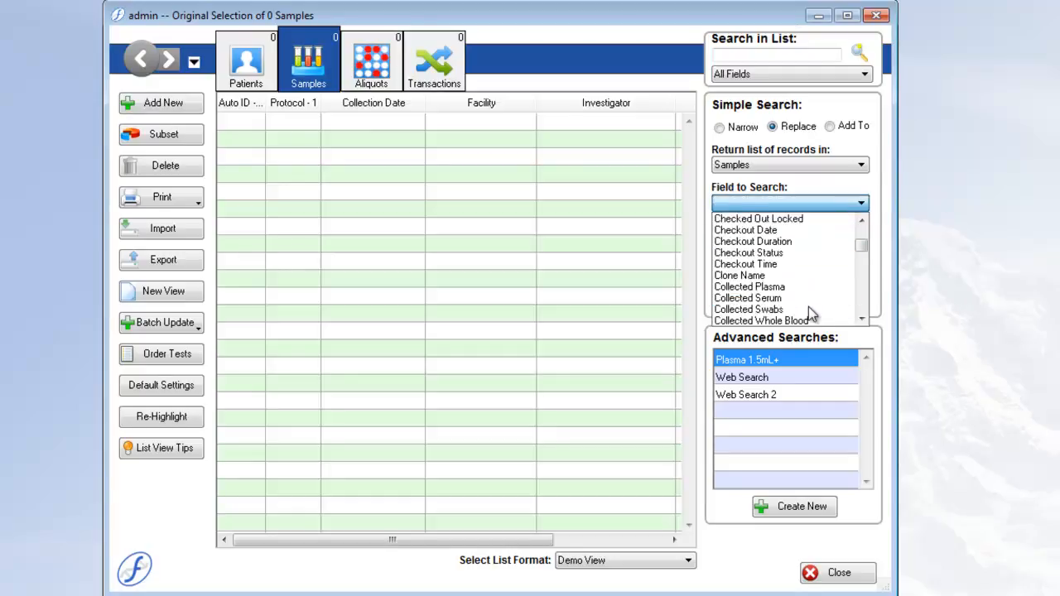
Run a Simple Search for Number of Aliquots Total greater than 5, returning 14 samples
{"action": "scroll", "scroll_direction": "down", "scroll_amount": 3}
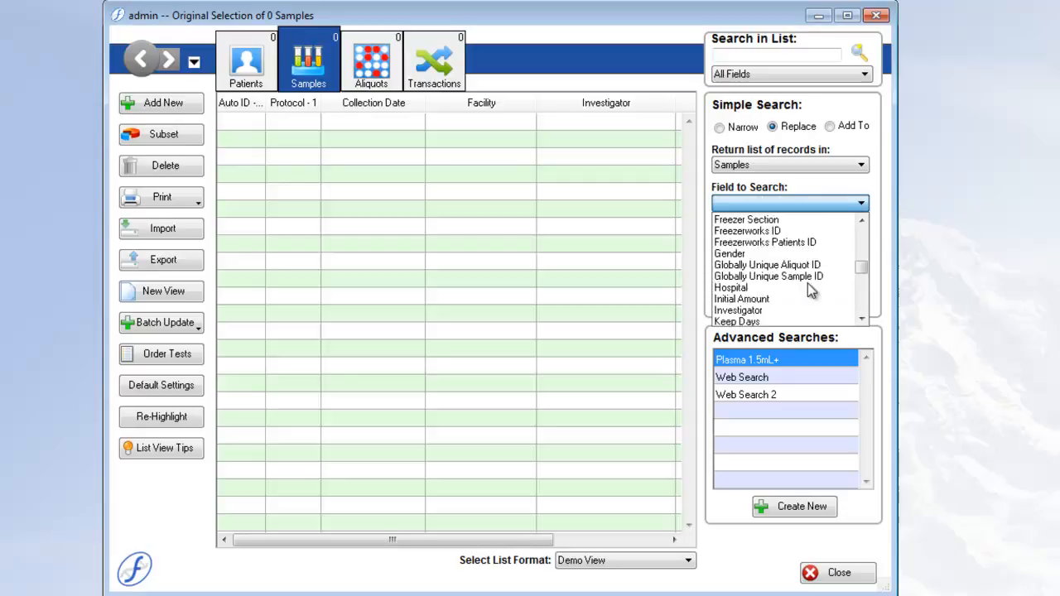
{"action": "scroll", "scroll_direction": "down", "scroll_amount": 3}
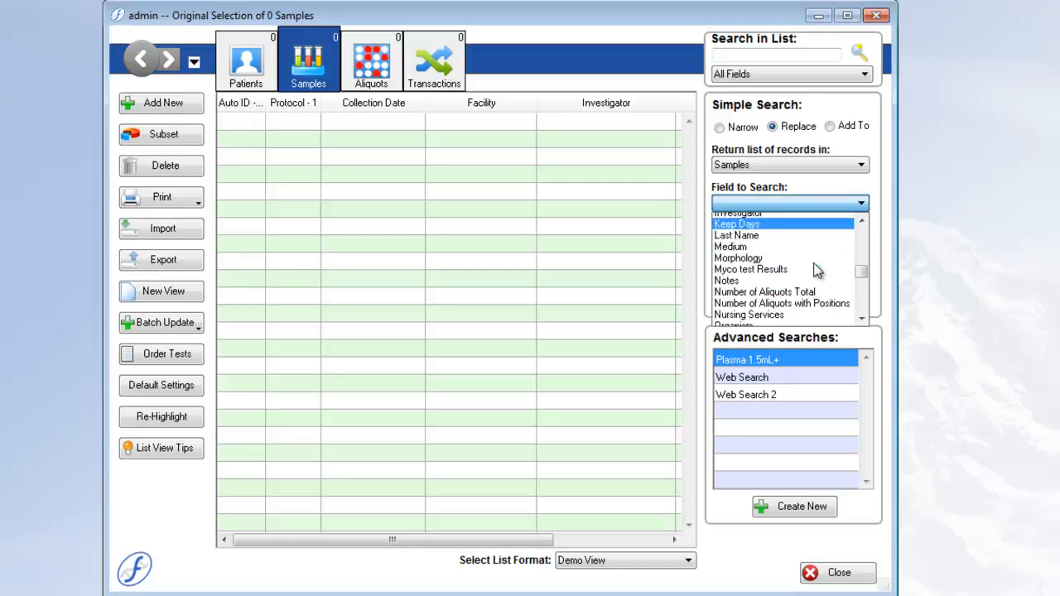
{"action": "left_click", "coordinate": [766, 291]}
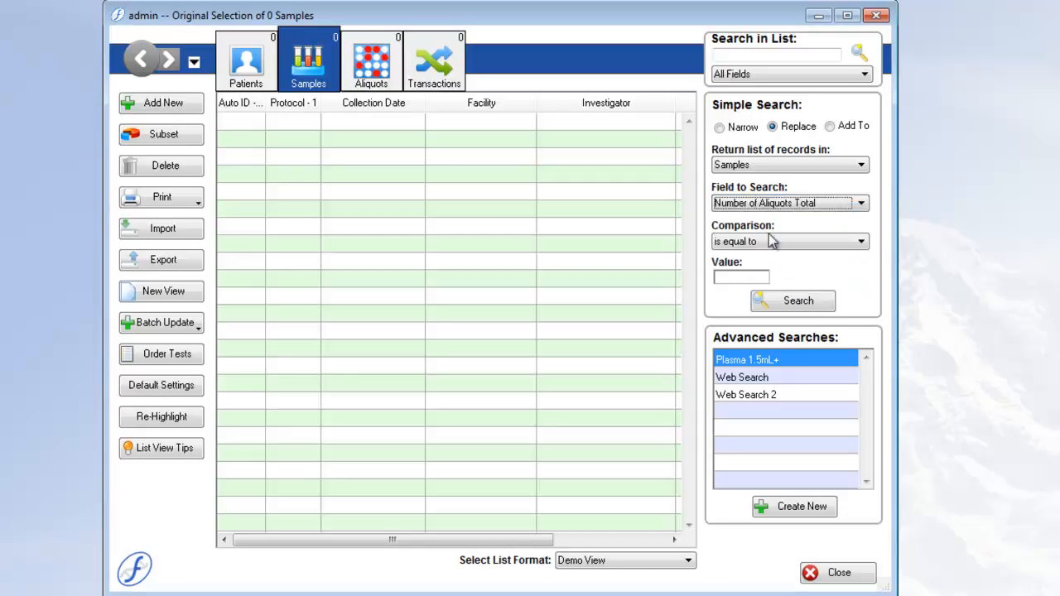
{"action": "left_click", "coordinate": [789, 242]}
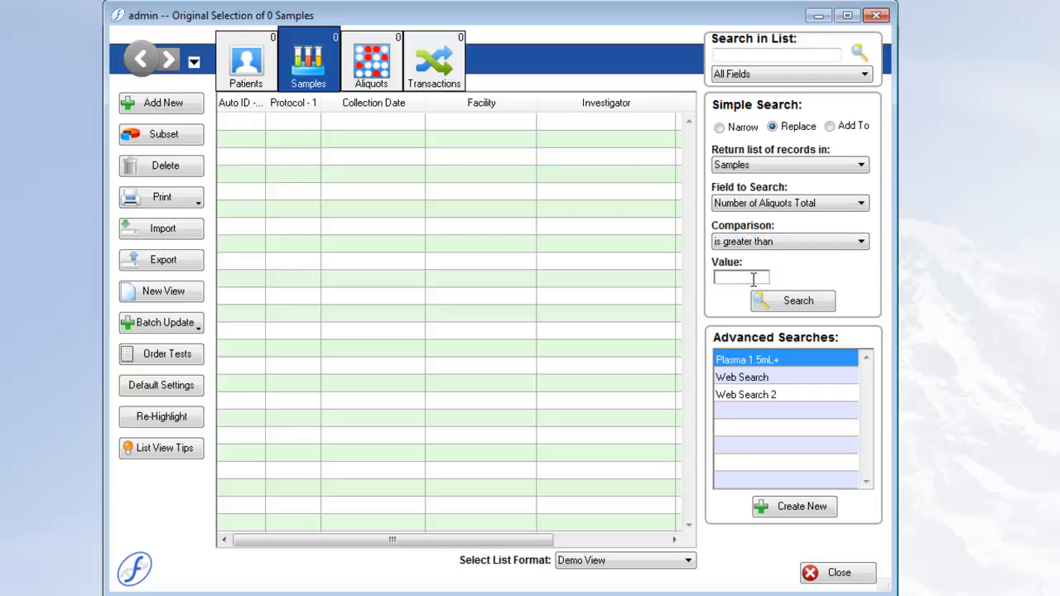
{"action": "type", "text": "5"}
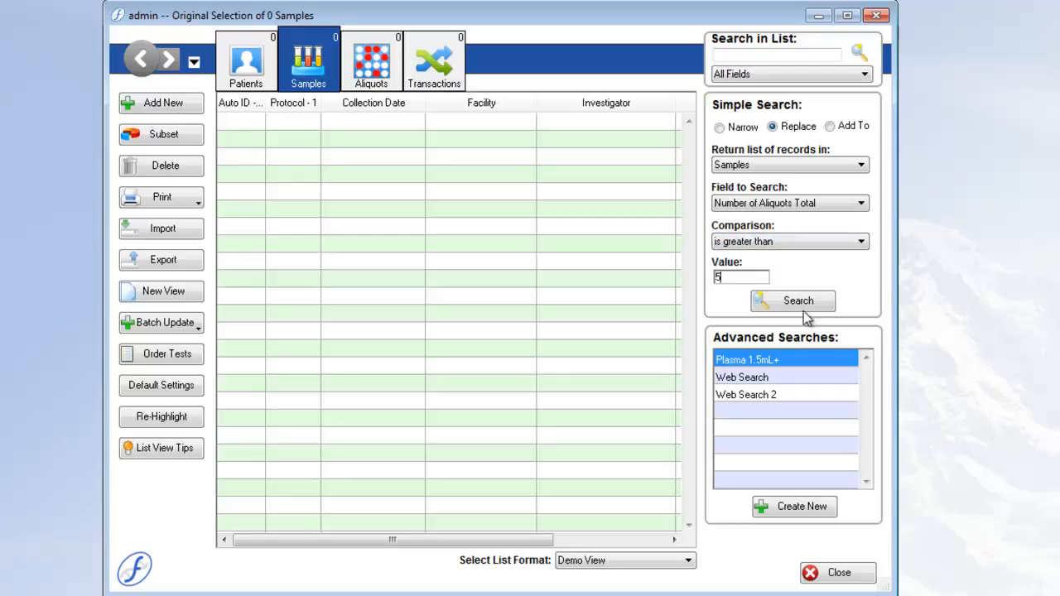
{"action": "left_click", "coordinate": [798, 302]}
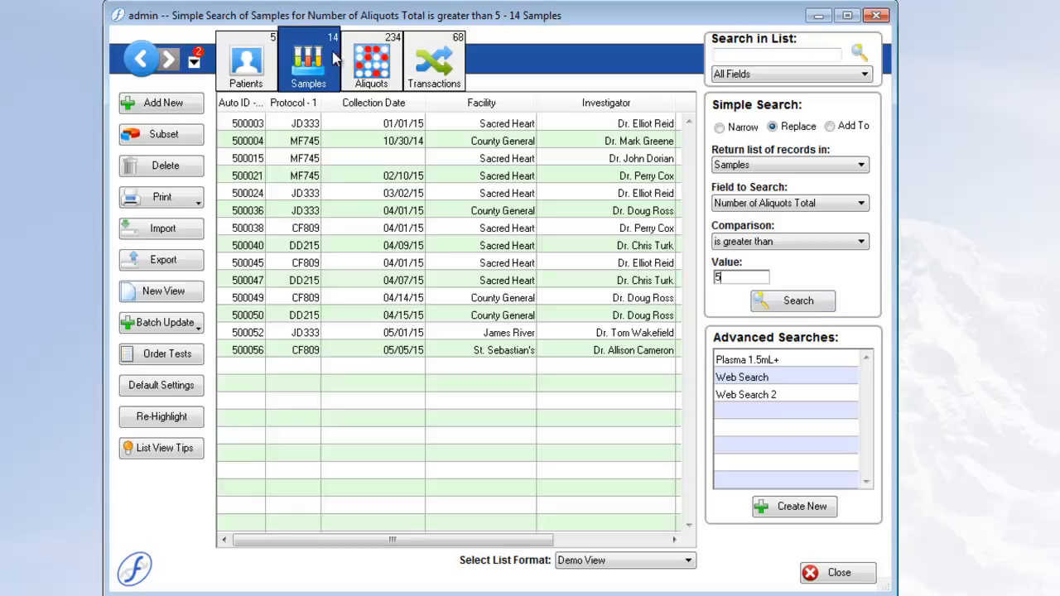
{"action": "mouse_move", "coordinate": [189, 32]}
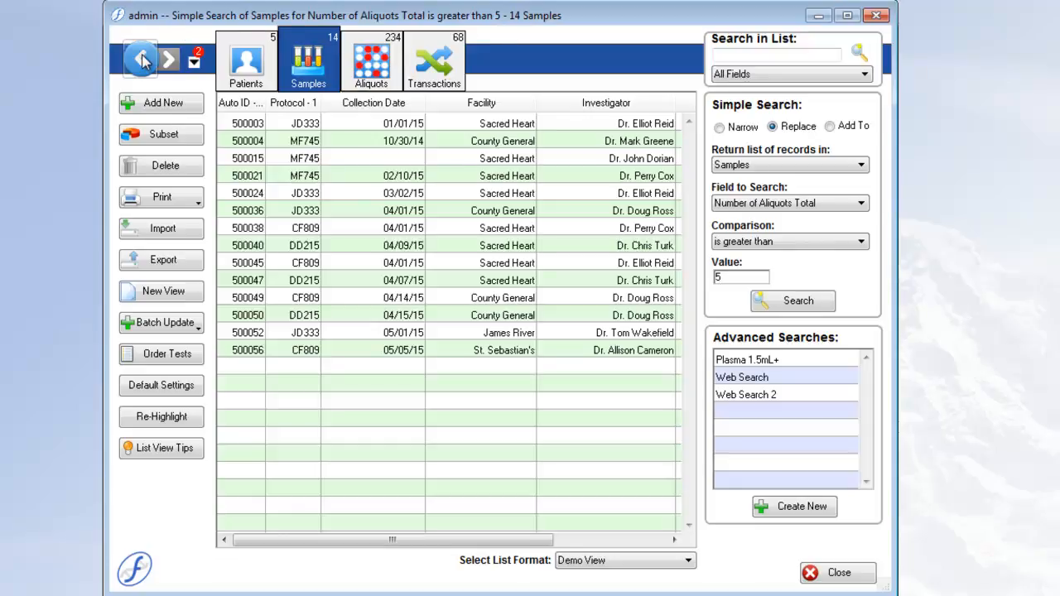
{"action": "left_click", "coordinate": [141, 59]}
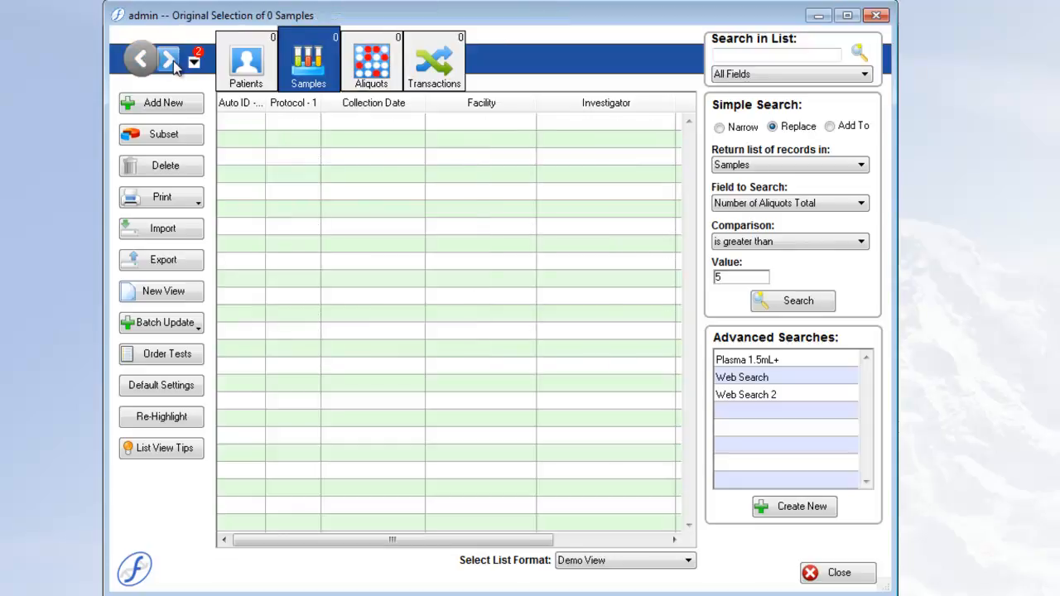
{"action": "left_click", "coordinate": [792, 302]}
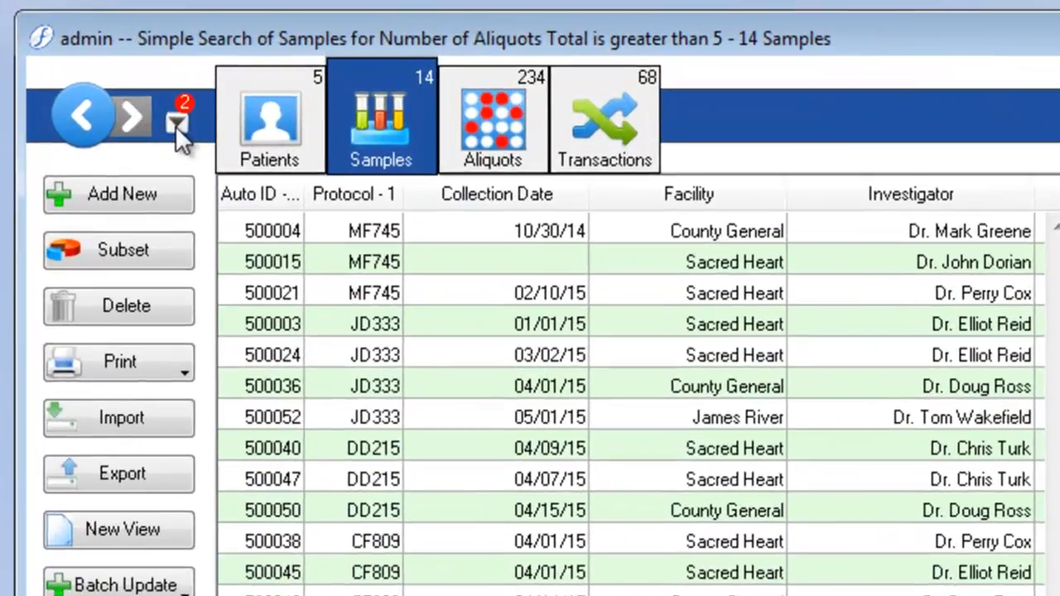
{"action": "left_click", "coordinate": [175, 122]}
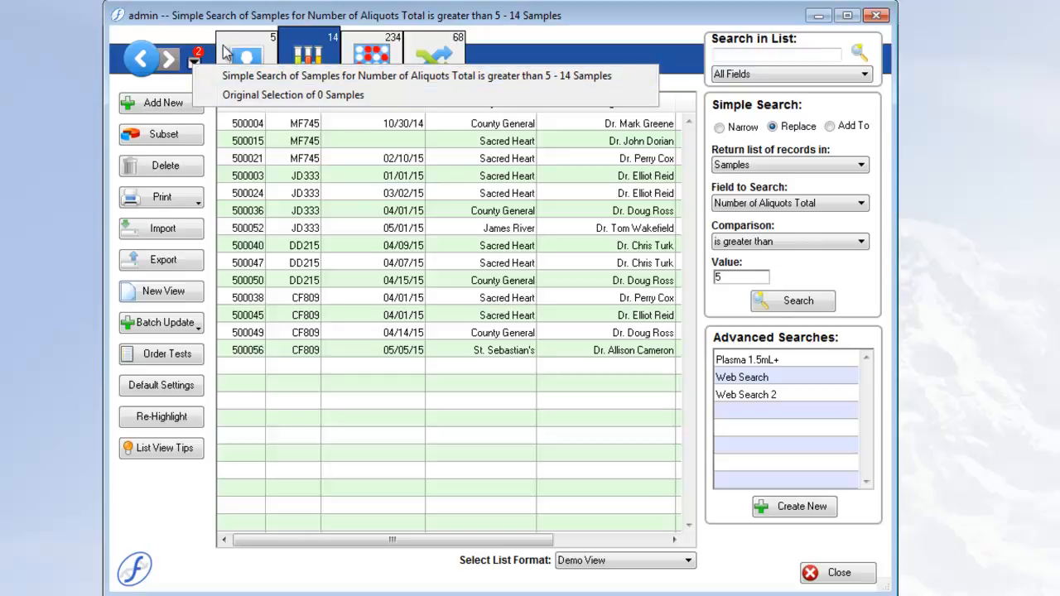
{"action": "mouse_move", "coordinate": [643, 46]}
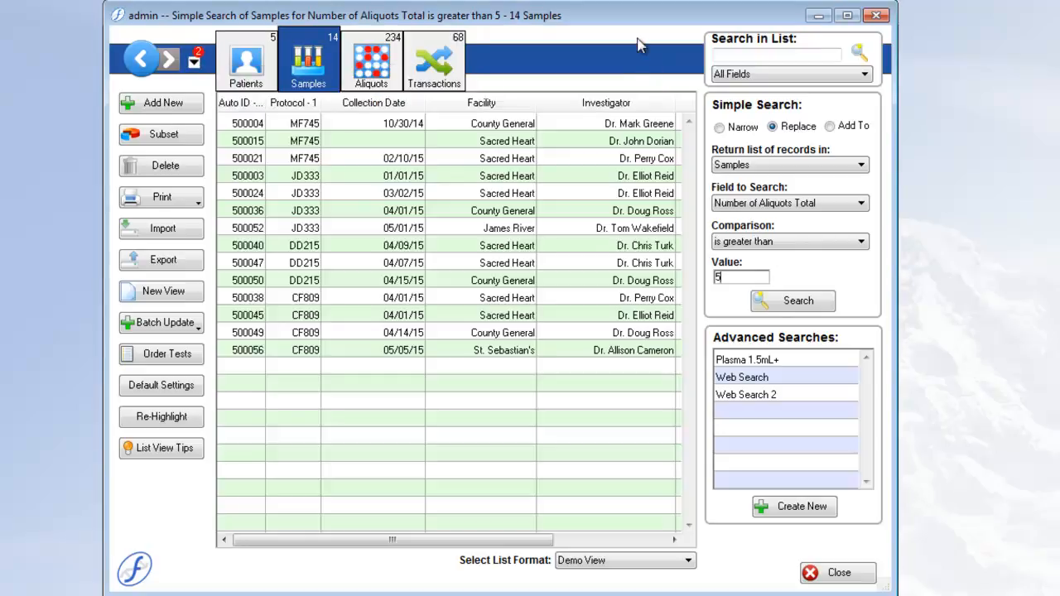
{"action": "left_click", "coordinate": [775, 53]}
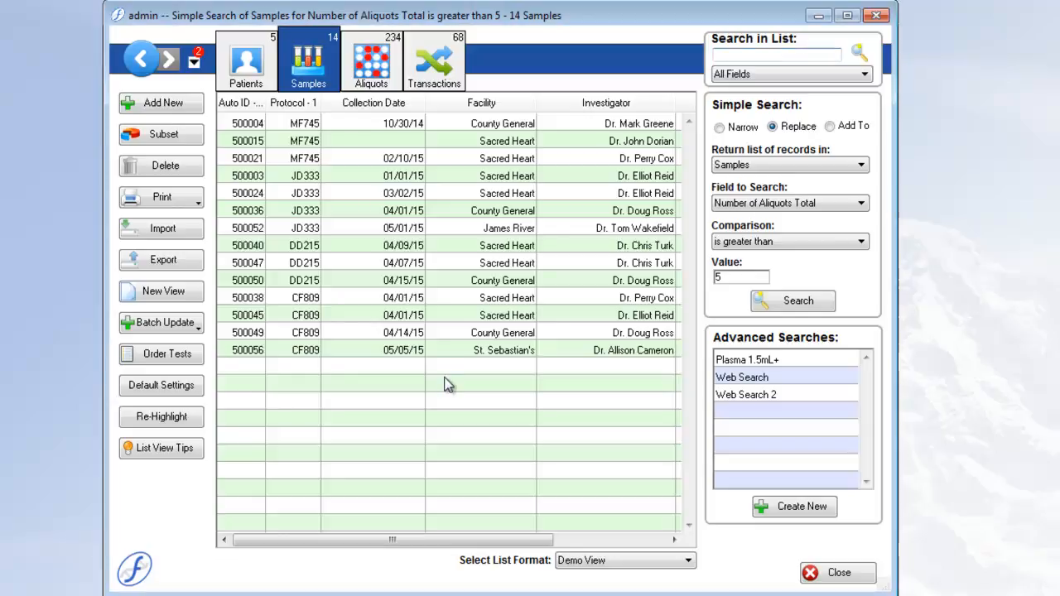
{"action": "mouse_move", "coordinate": [401, 295]}
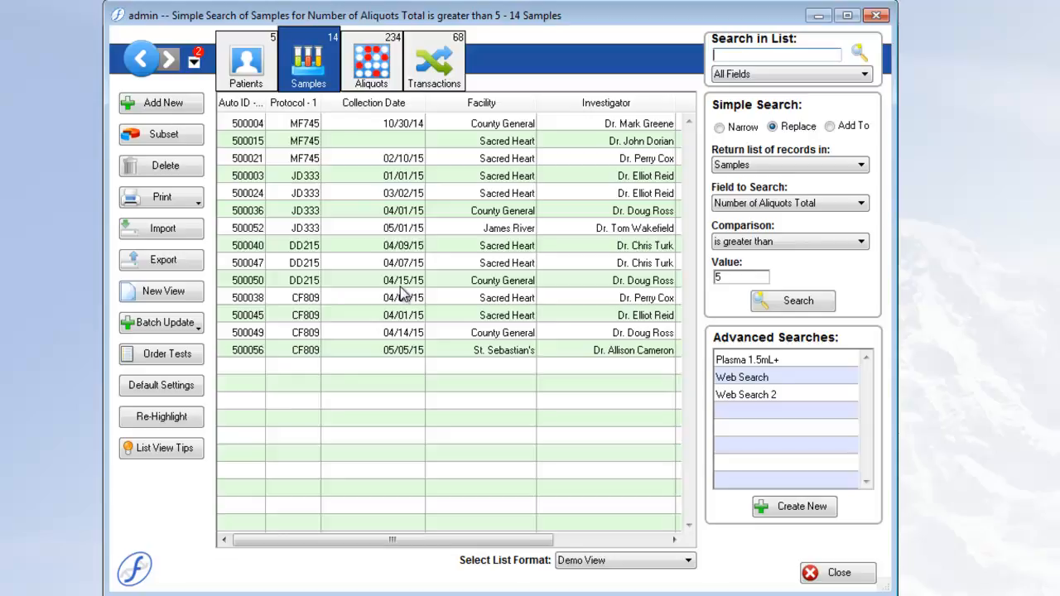
{"action": "mouse_move", "coordinate": [351, 279]}
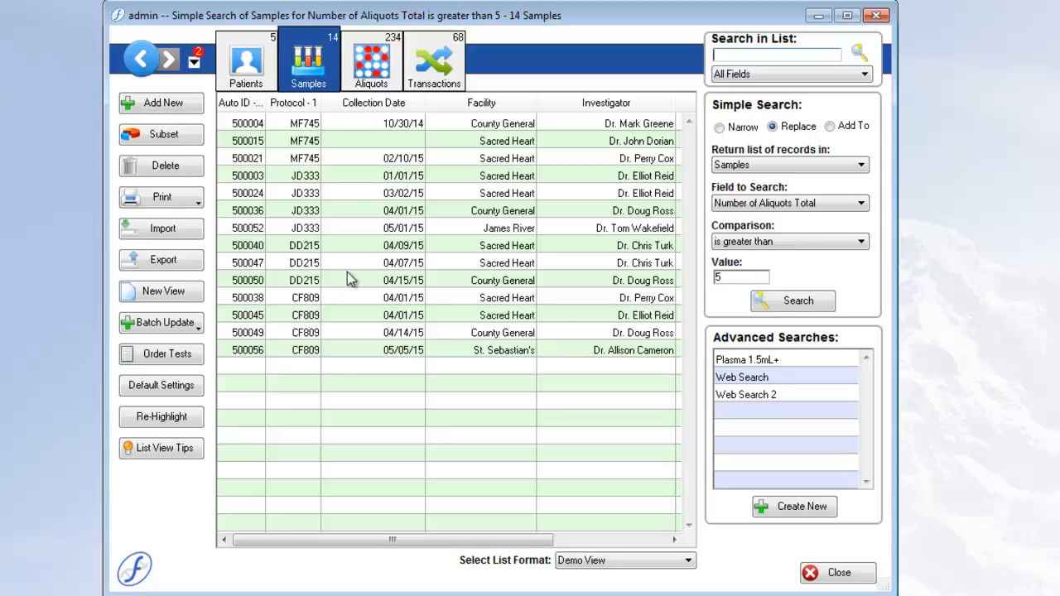
{"action": "left_click", "coordinate": [371, 60]}
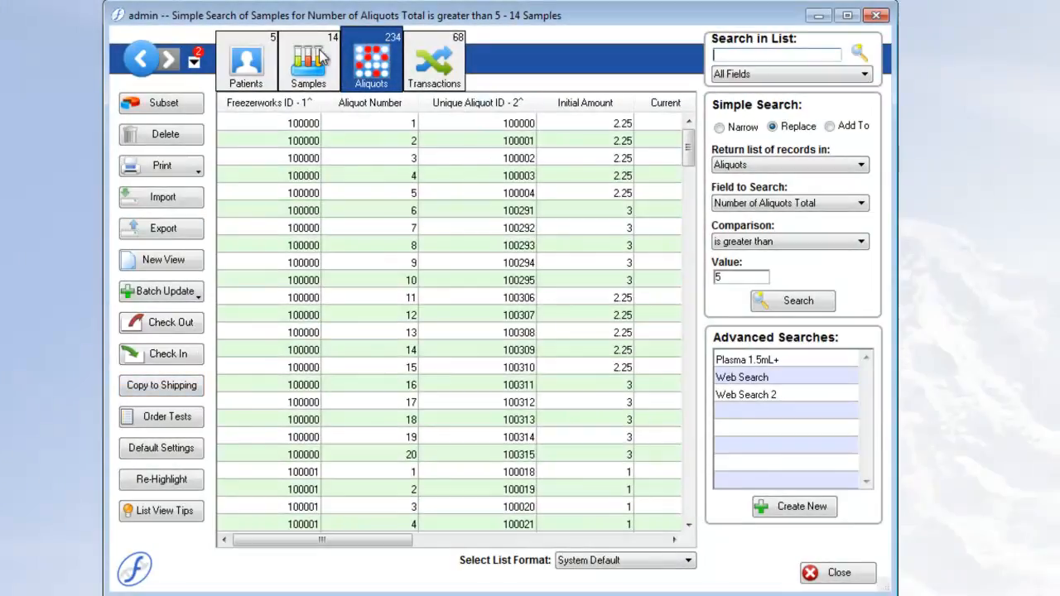
Review the Patients and Samples results, then show the 68 related Transactions
{"action": "left_click", "coordinate": [245, 60]}
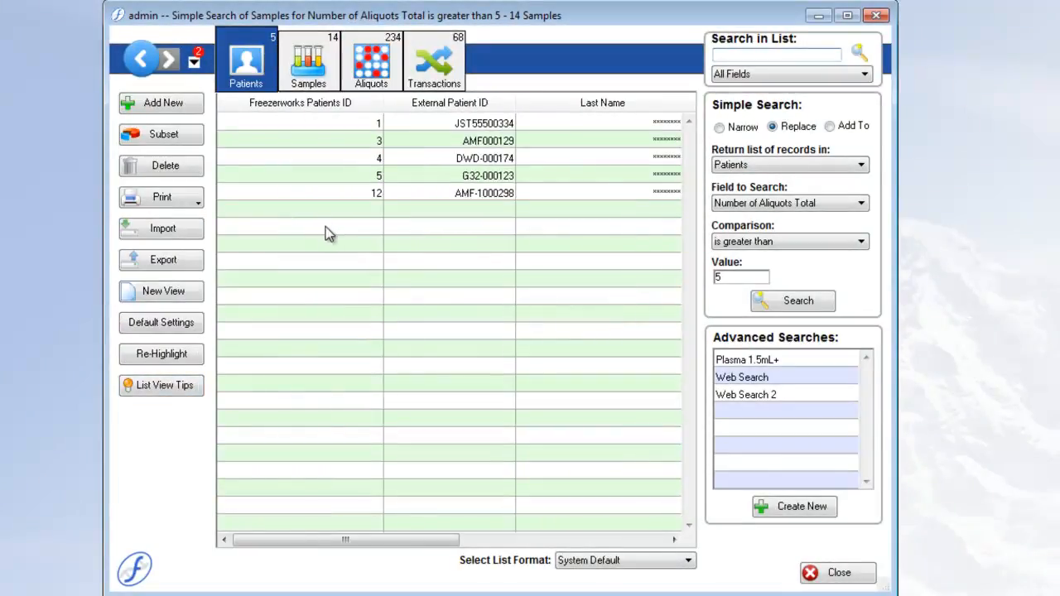
{"action": "mouse_move", "coordinate": [311, 285]}
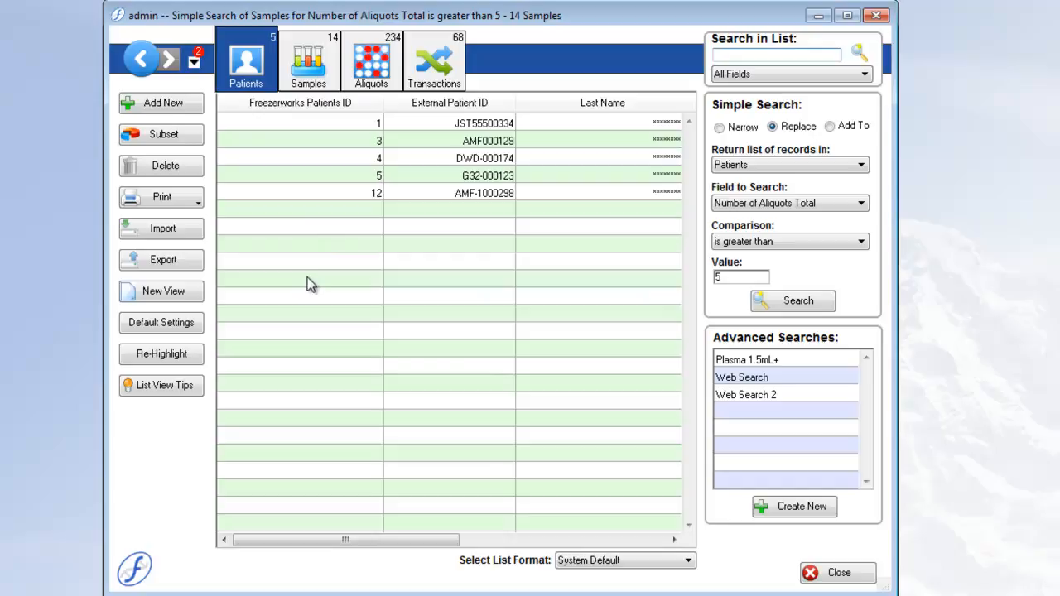
{"action": "left_click", "coordinate": [309, 60]}
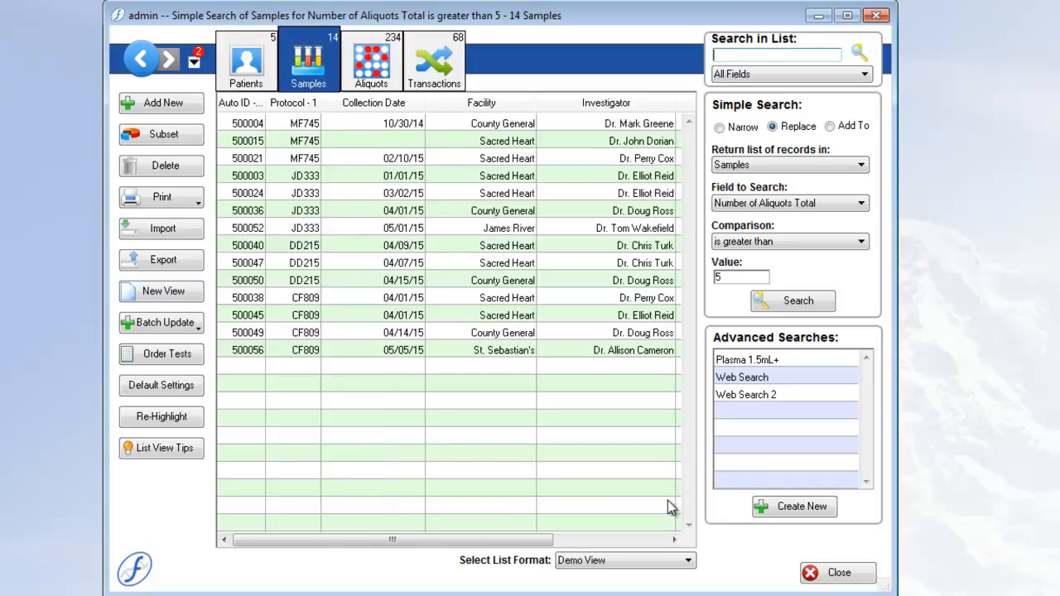
{"action": "mouse_move", "coordinate": [683, 517]}
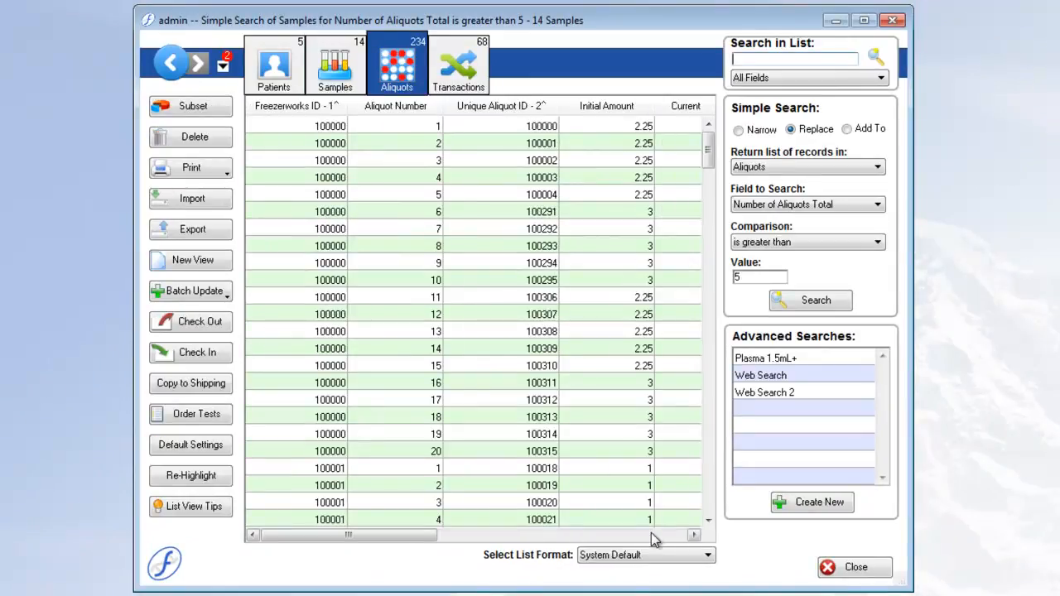
{"action": "mouse_move", "coordinate": [459, 66]}
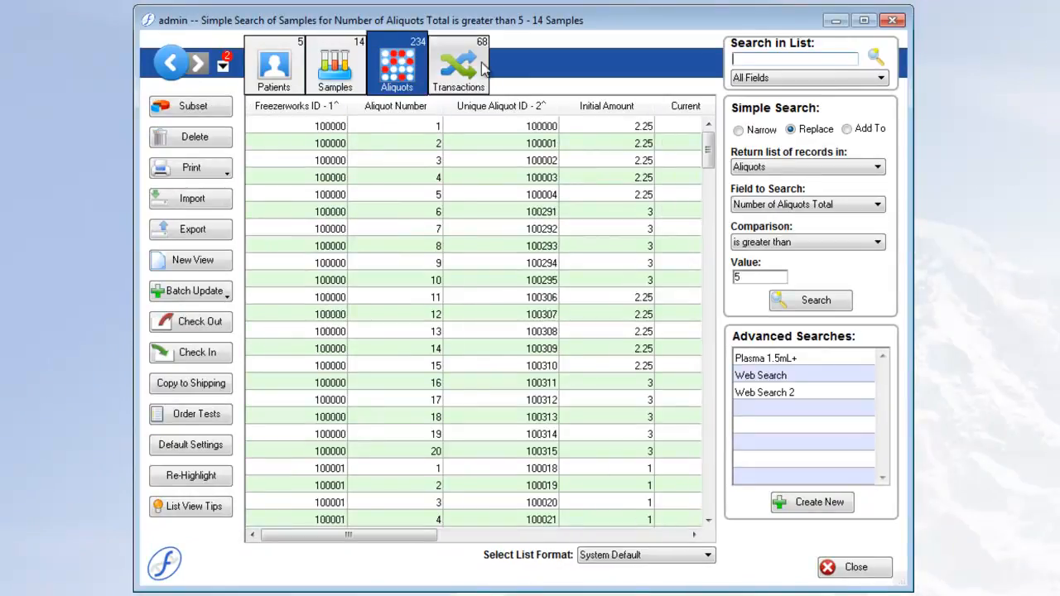
{"action": "left_click", "coordinate": [459, 65]}
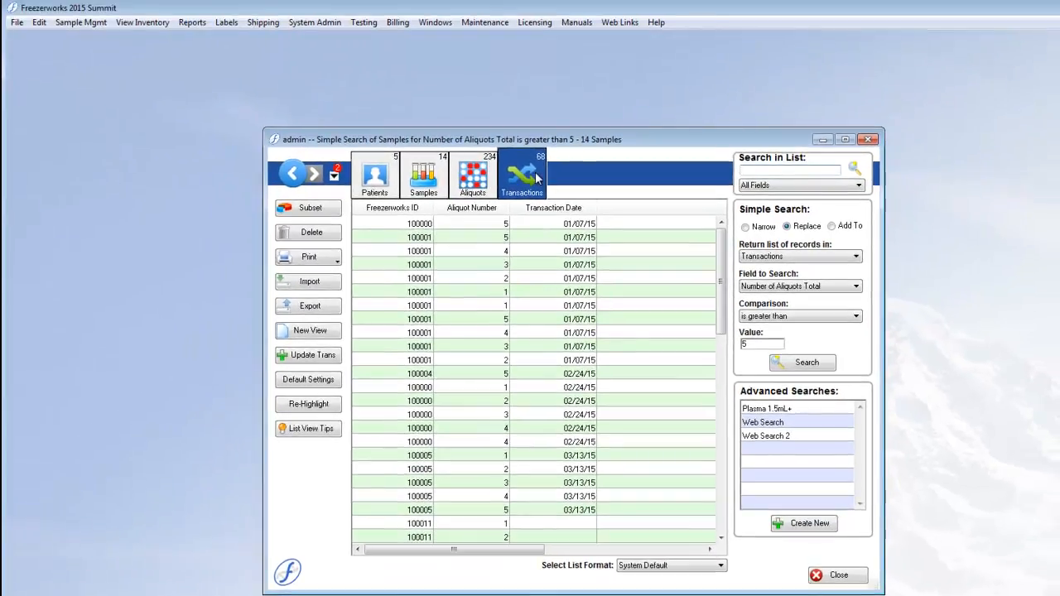
From System Admin's Configure List Views, add a new Samples list view format
{"action": "left_click", "coordinate": [315, 23]}
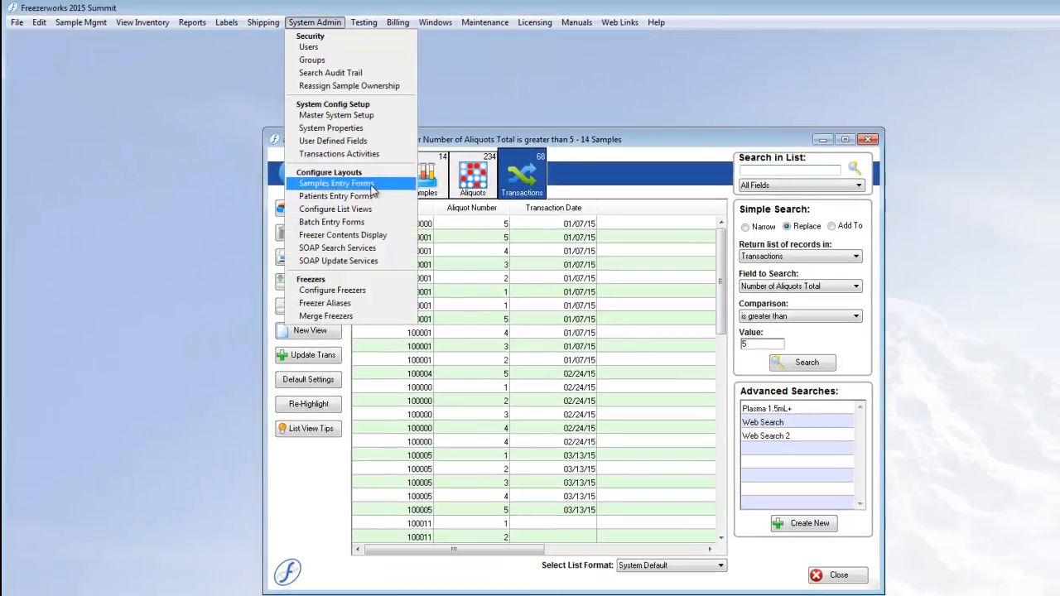
{"action": "mouse_move", "coordinate": [335, 209]}
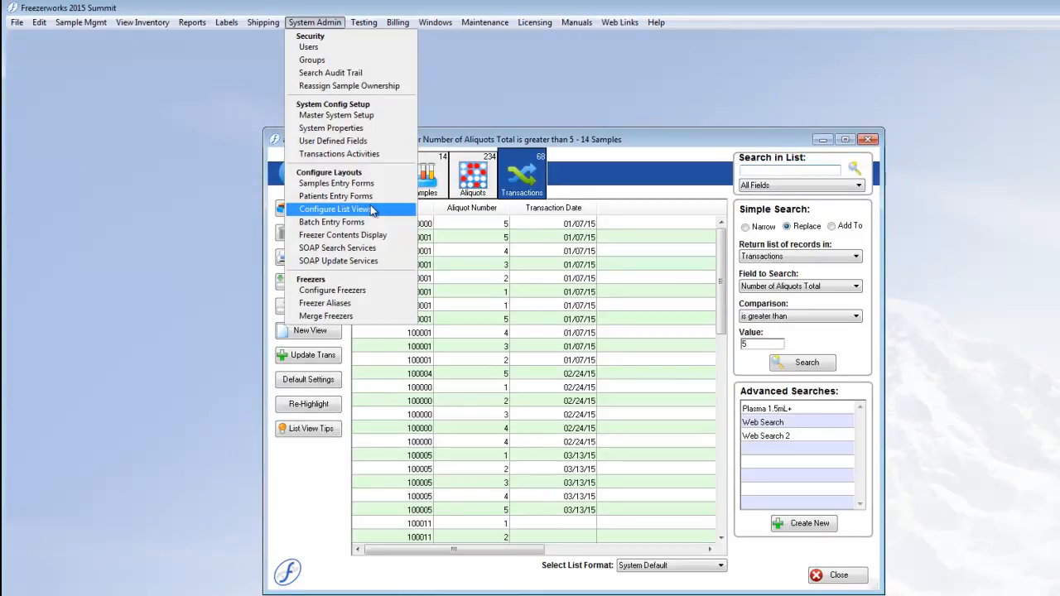
{"action": "left_click", "coordinate": [335, 209]}
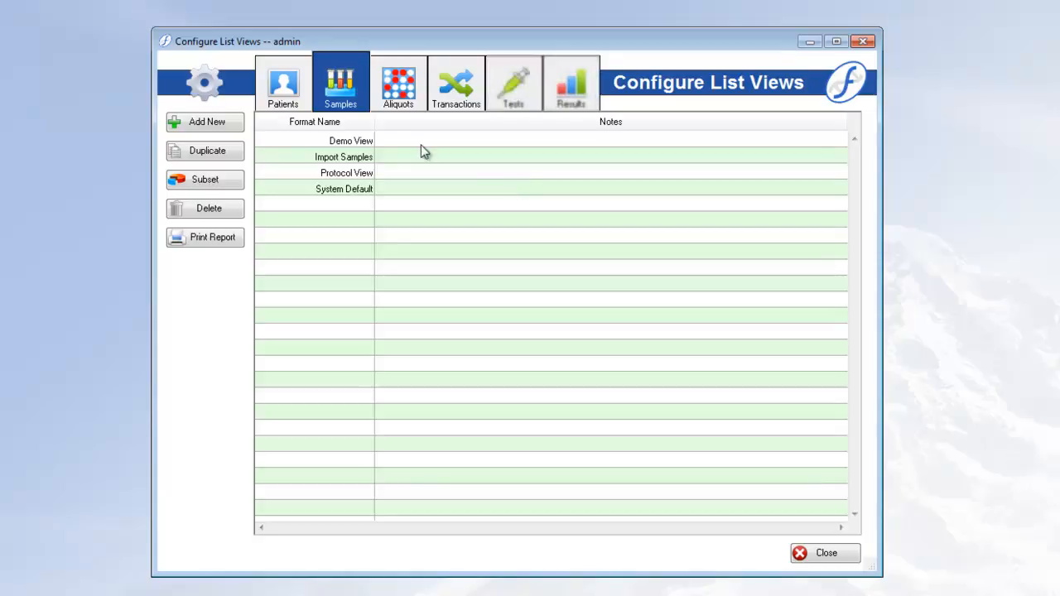
{"action": "mouse_move", "coordinate": [397, 83]}
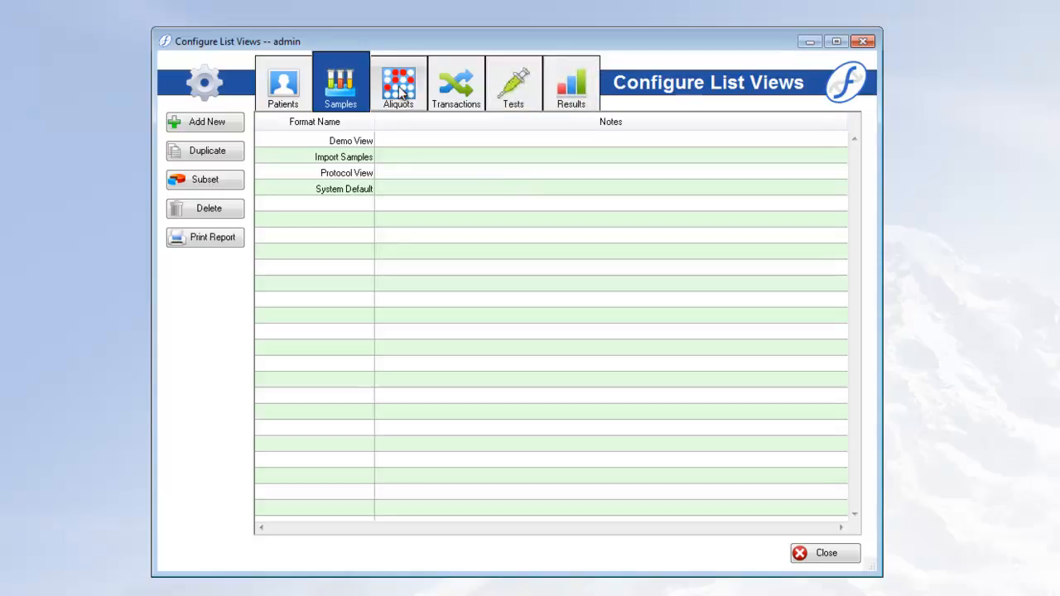
{"action": "left_click", "coordinate": [206, 123]}
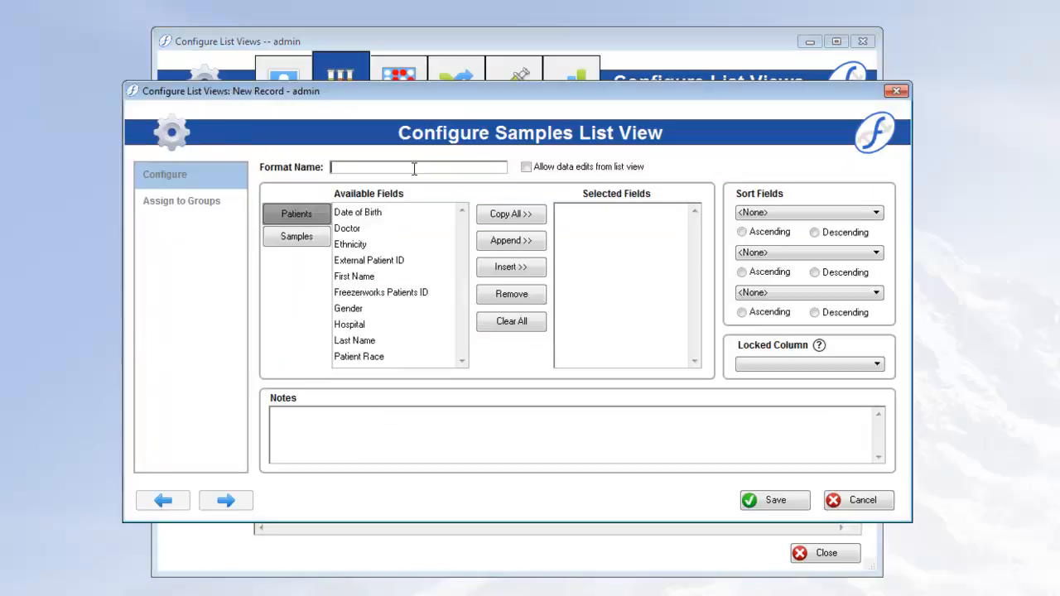
Pick Samples fields such as Cell Bank, then cancel back to the 82-sample Demo View list
{"action": "left_click", "coordinate": [296, 235]}
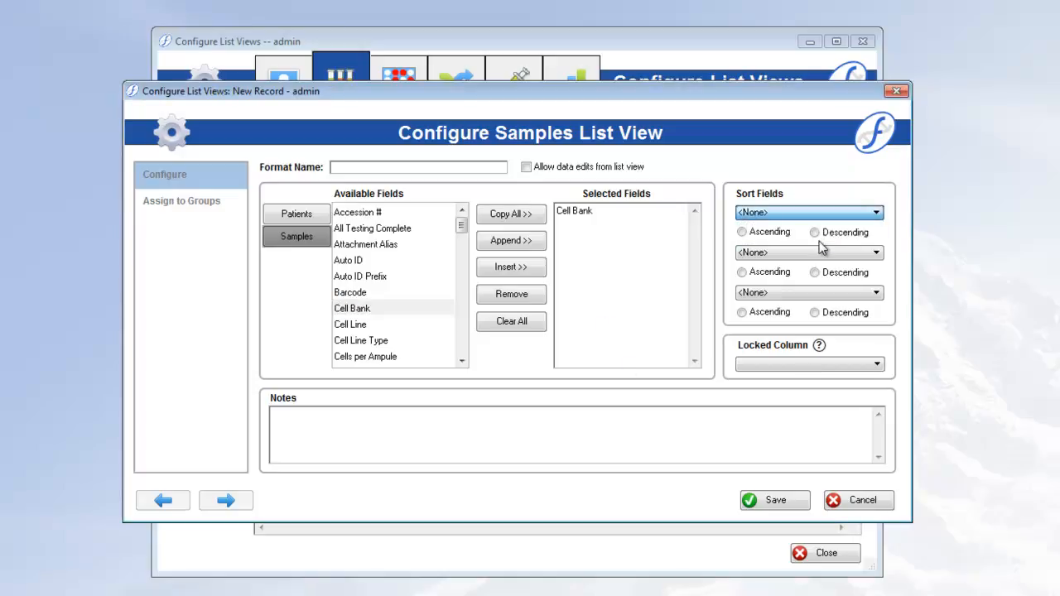
{"action": "left_click", "coordinate": [875, 364]}
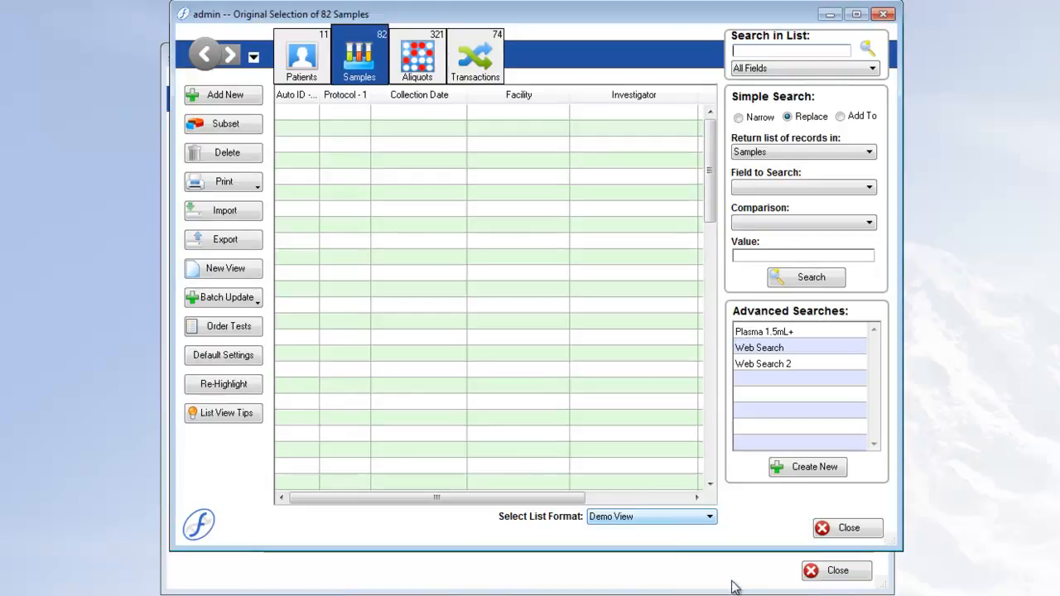
Show the 82 samples in System Default format with Freezerworks ID as secondary sort, then select the Facility column
{"action": "left_click", "coordinate": [651, 517]}
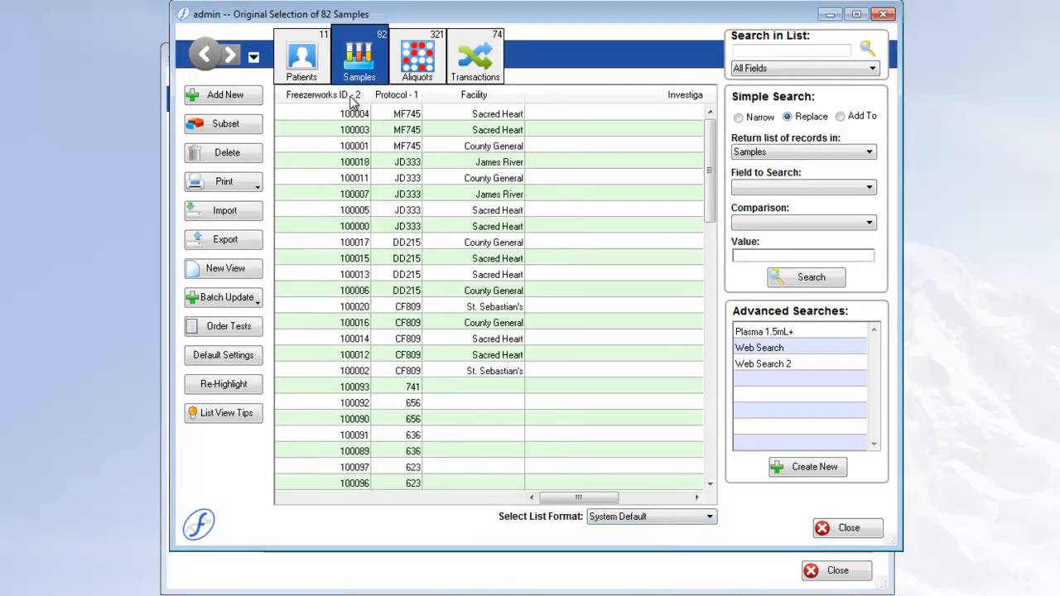
{"action": "left_click", "coordinate": [318, 95]}
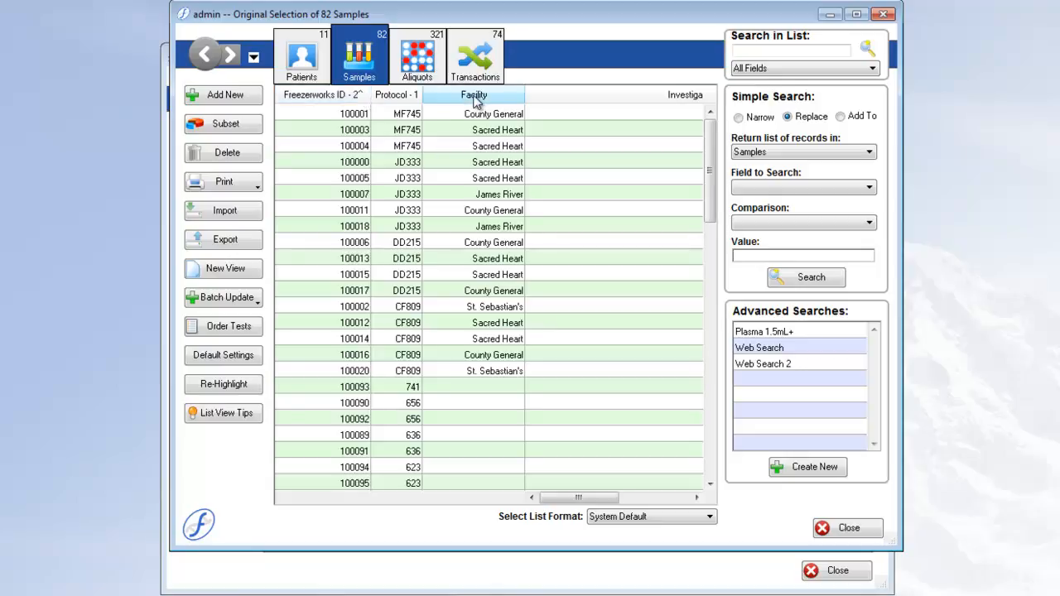
{"action": "left_click", "coordinate": [474, 94]}
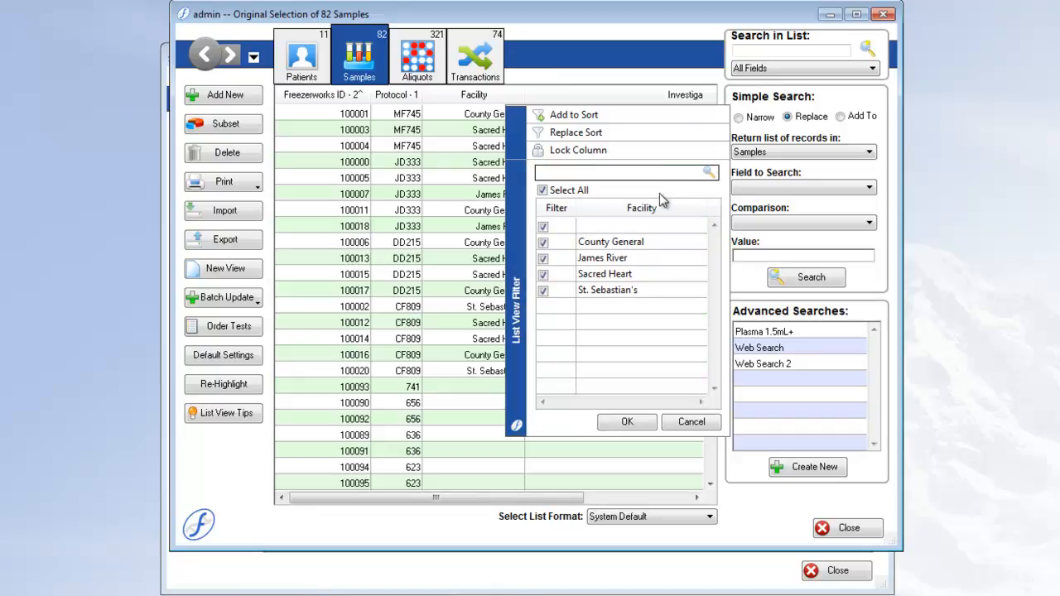
{"action": "mouse_move", "coordinate": [686, 199]}
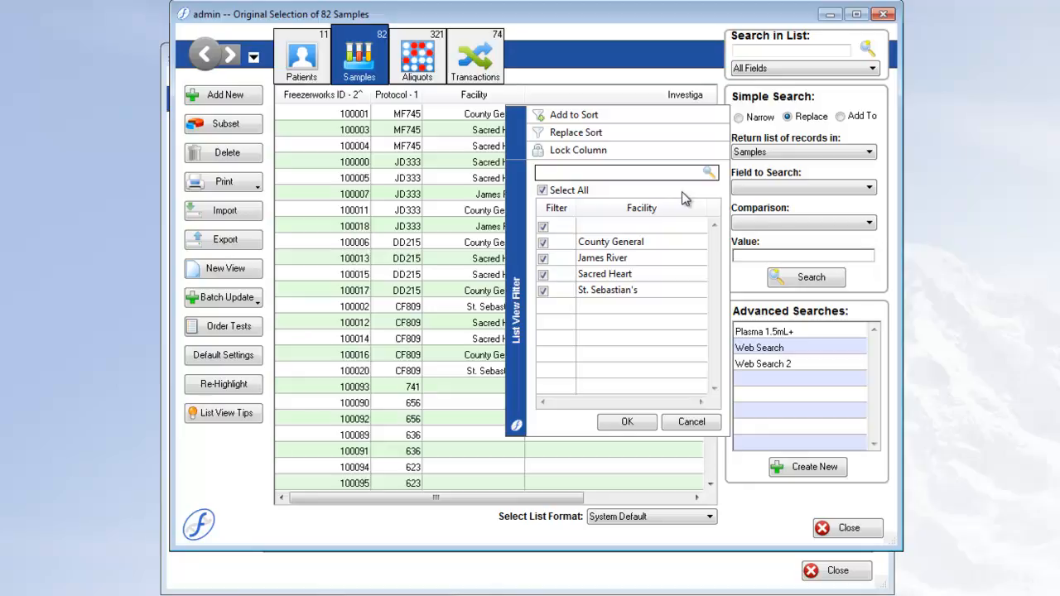
{"action": "mouse_move", "coordinate": [679, 206]}
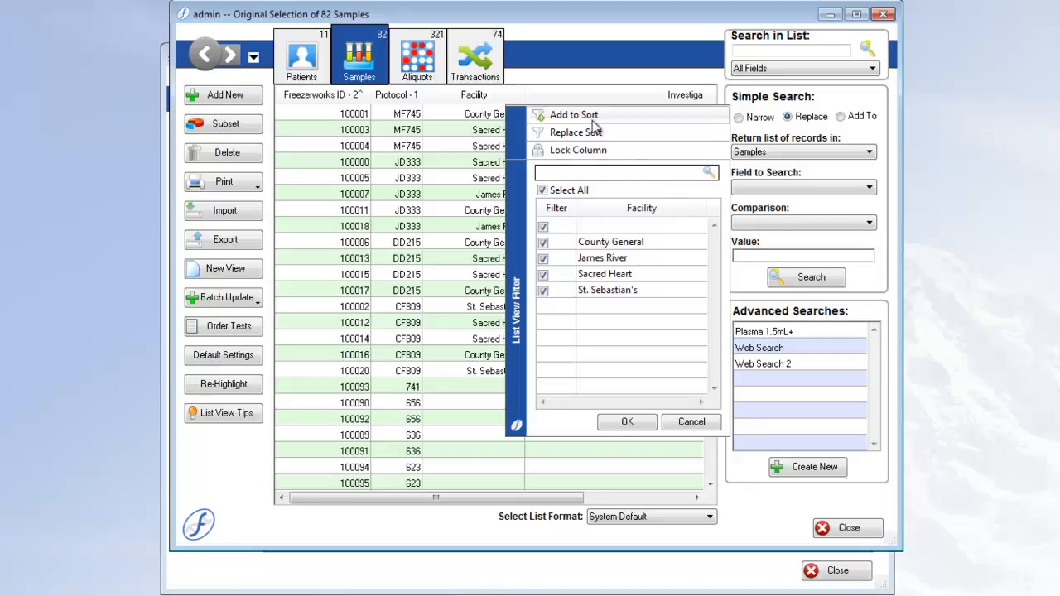
{"action": "mouse_move", "coordinate": [588, 149]}
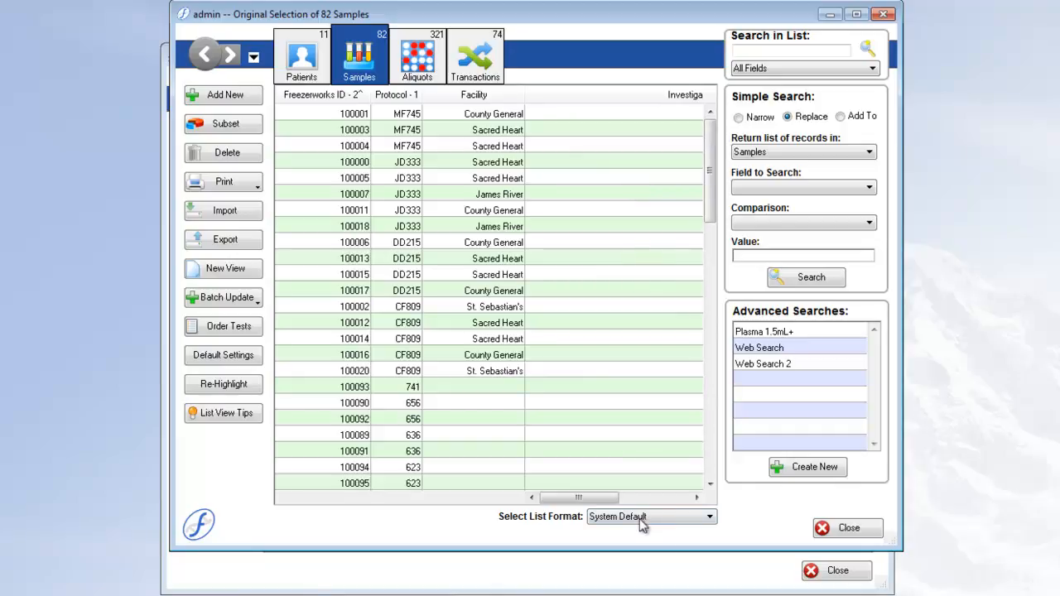
Scroll the samples list right to reveal the investigator names
{"action": "left_click_drag", "start_coordinate": [580, 497], "coordinate": [650, 497]}
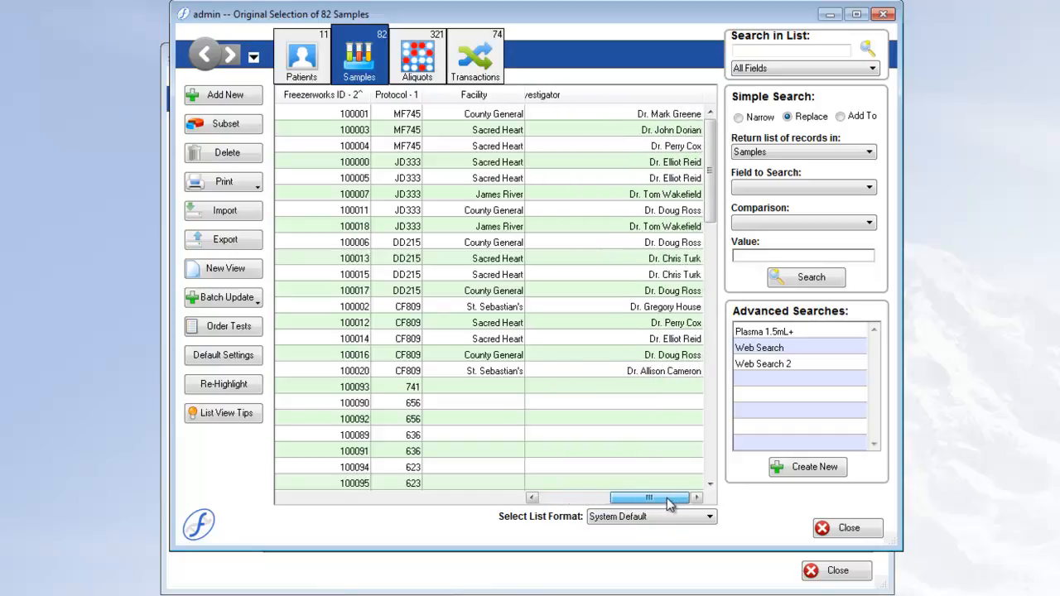